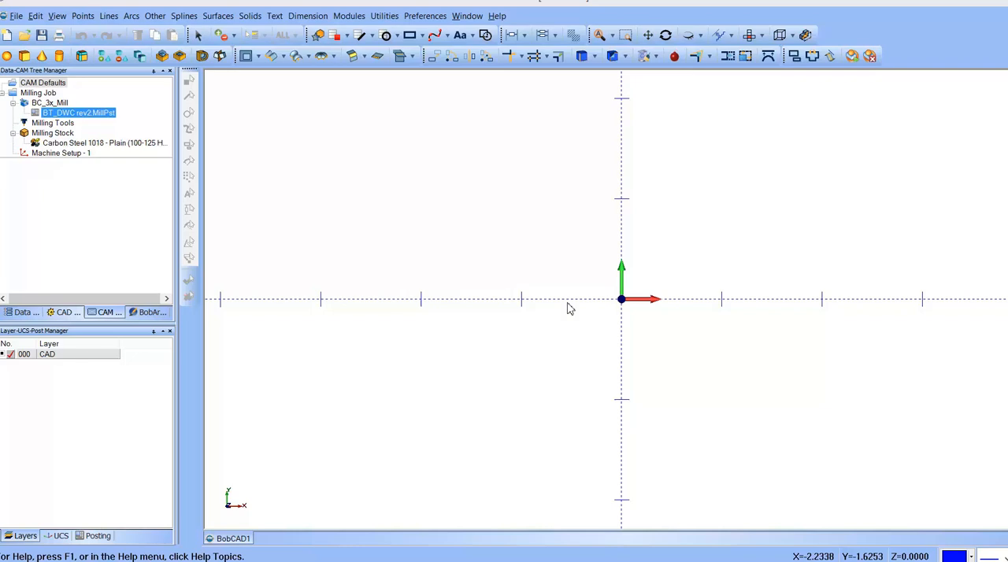
{"action": "mouse_move", "coordinate": [534, 268]}
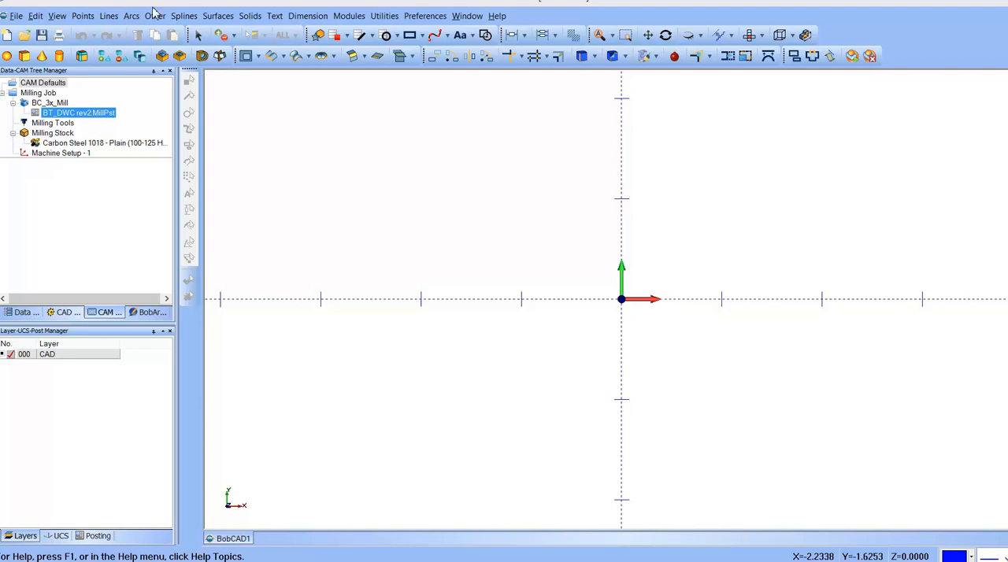
Start a circle sketch from the Arcs command list
{"action": "left_click", "coordinate": [132, 16]}
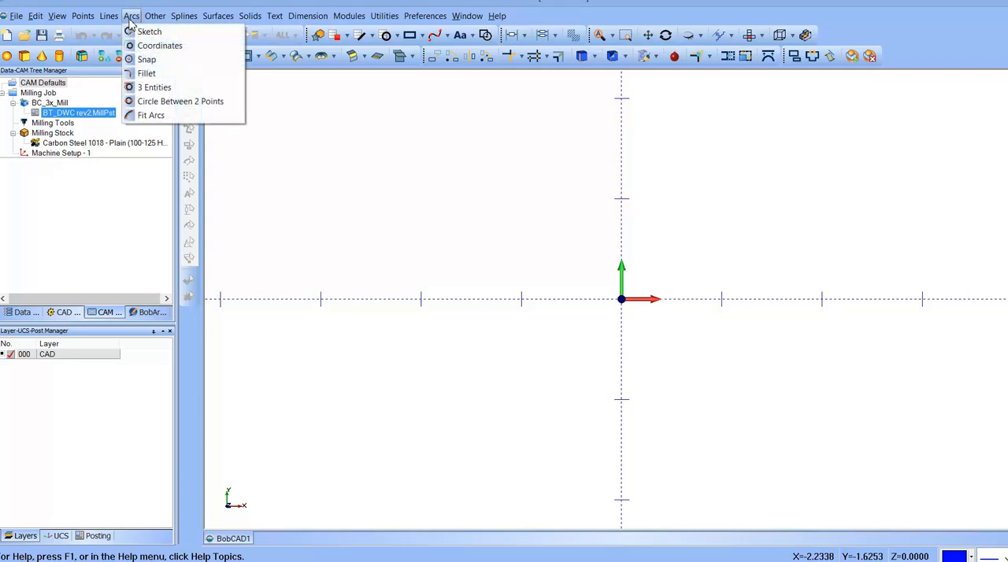
{"action": "left_click", "coordinate": [148, 31]}
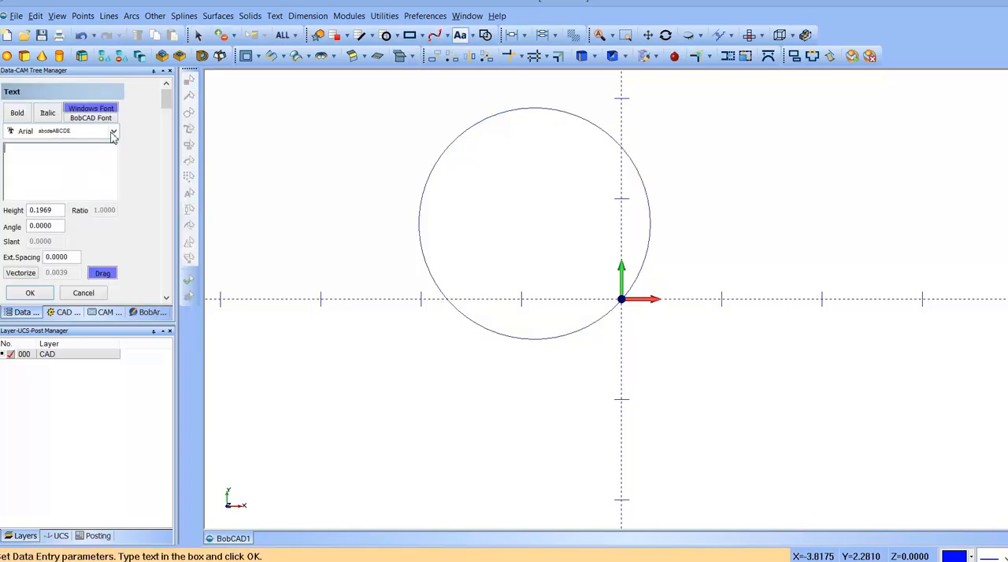
{"action": "mouse_move", "coordinate": [82, 156]}
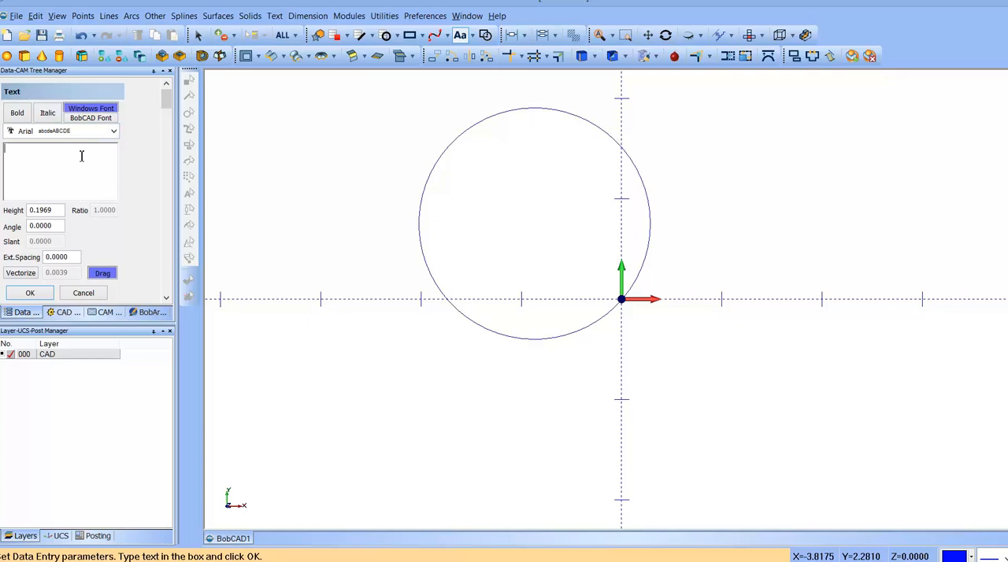
Enter the text 'This is a test' and confirm it for placement in the circle
{"action": "type", "text": "This is a"}
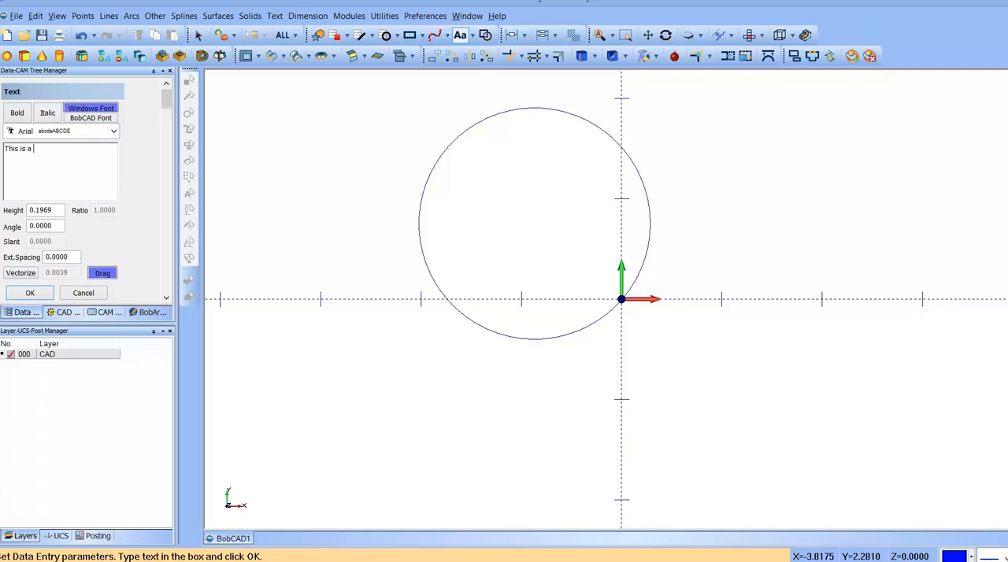
{"action": "type", "text": "test"}
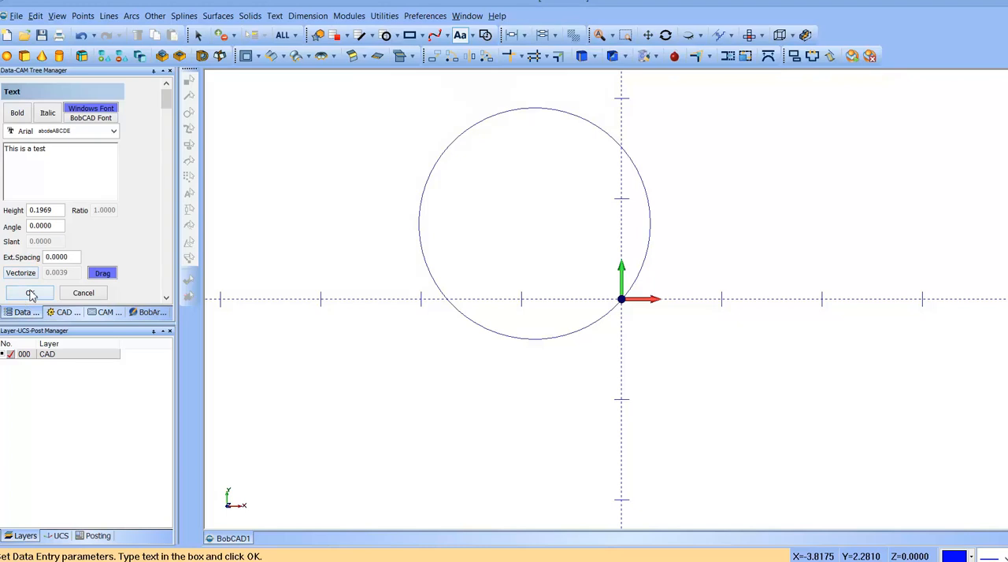
{"action": "left_click", "coordinate": [30, 293]}
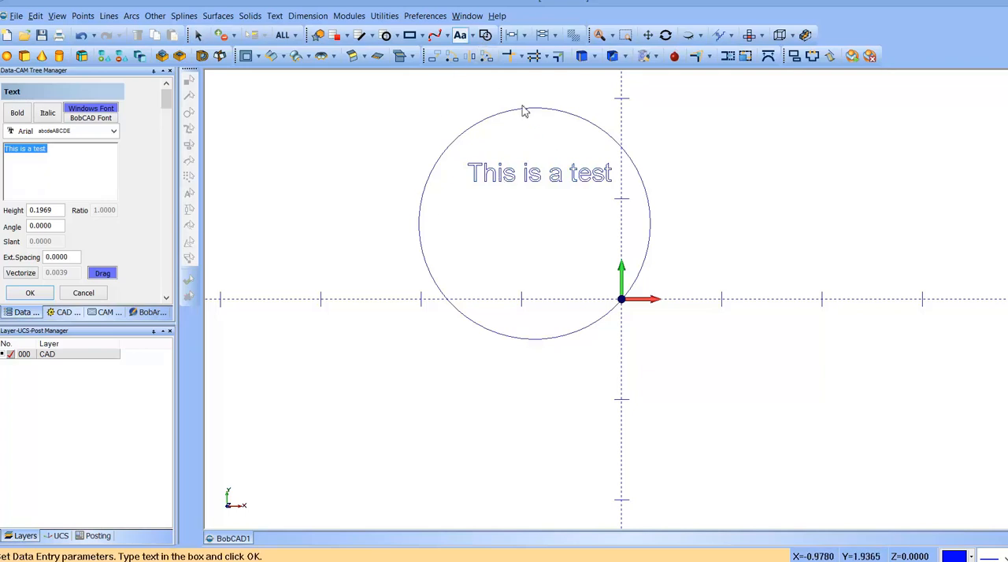
{"action": "mouse_move", "coordinate": [674, 307]}
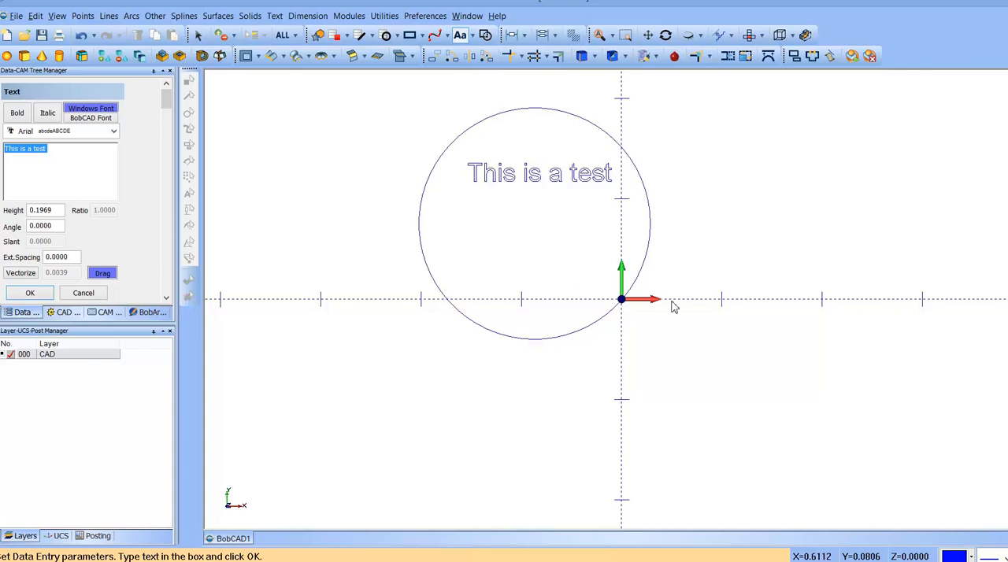
{"action": "mouse_move", "coordinate": [460, 35]}
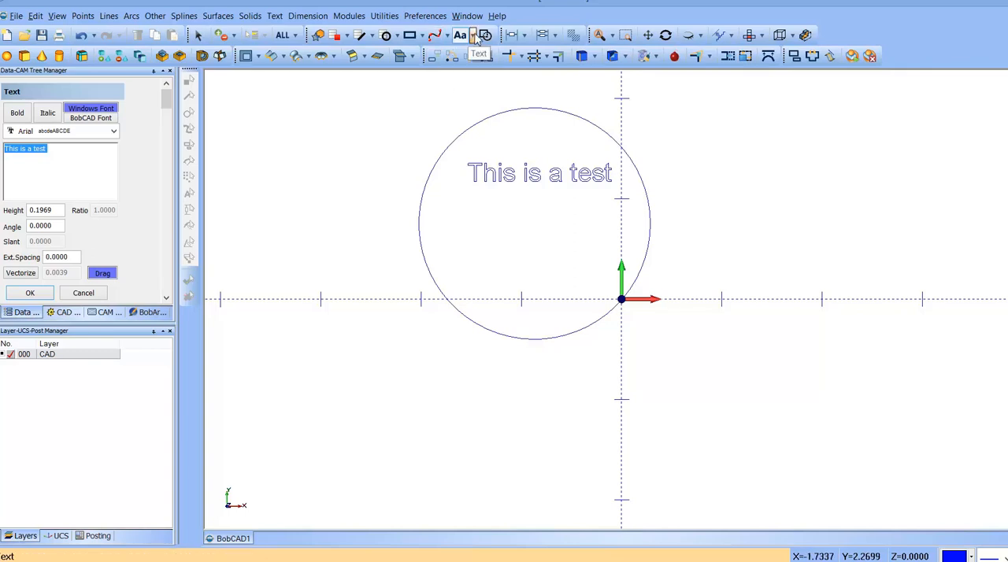
Begin the Fit Text to a Curve command from the Text options
{"action": "left_click", "coordinate": [472, 35]}
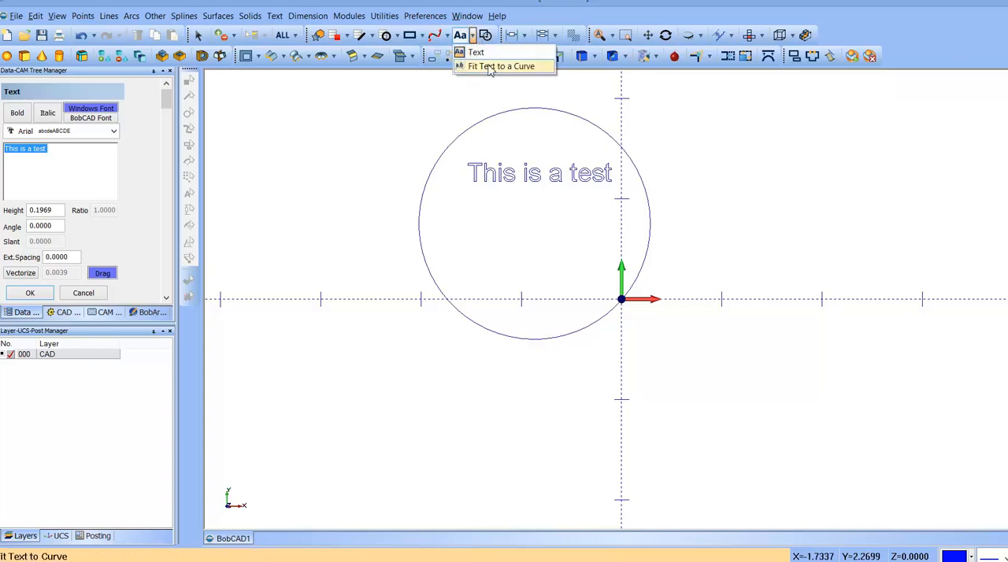
{"action": "left_click", "coordinate": [500, 66]}
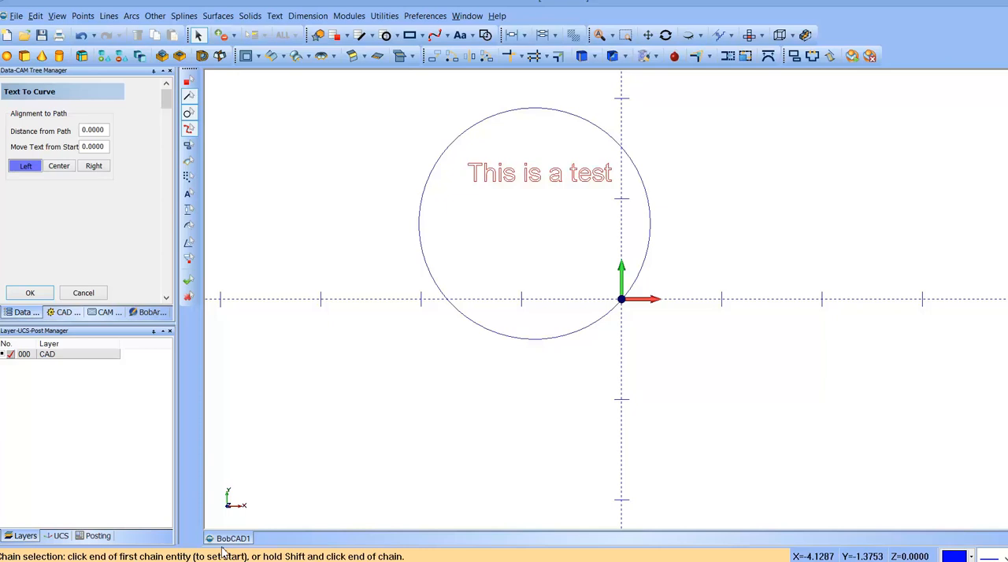
{"action": "mouse_move", "coordinate": [318, 554]}
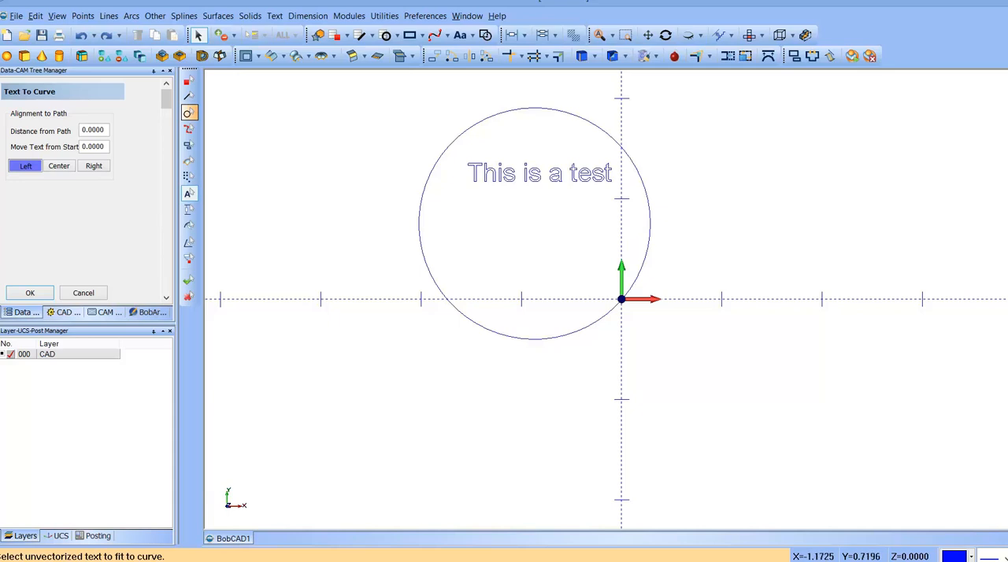
Choose the text and the circle as its path, with Center alignment to path
{"action": "left_click", "coordinate": [189, 113]}
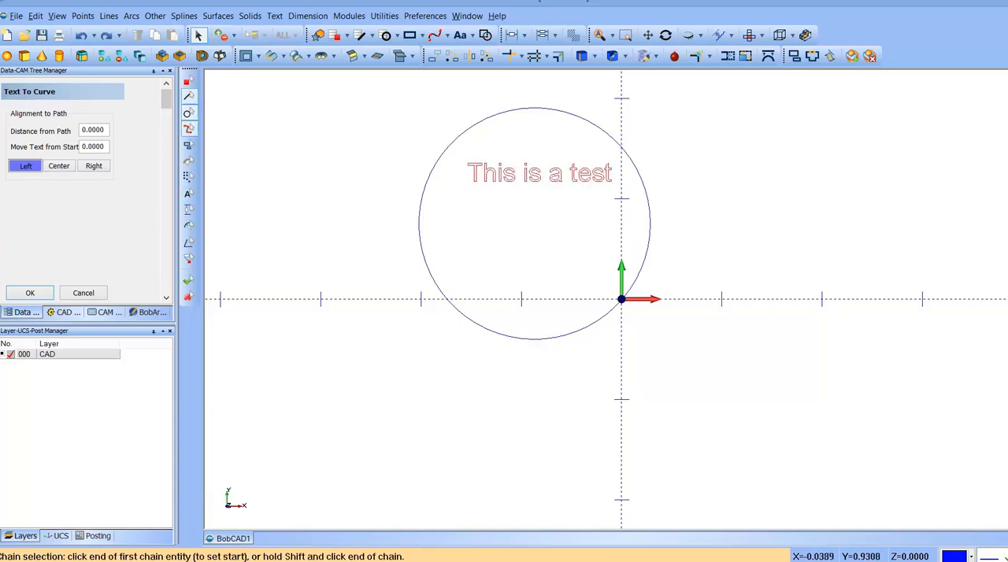
{"action": "left_click", "coordinate": [649, 228]}
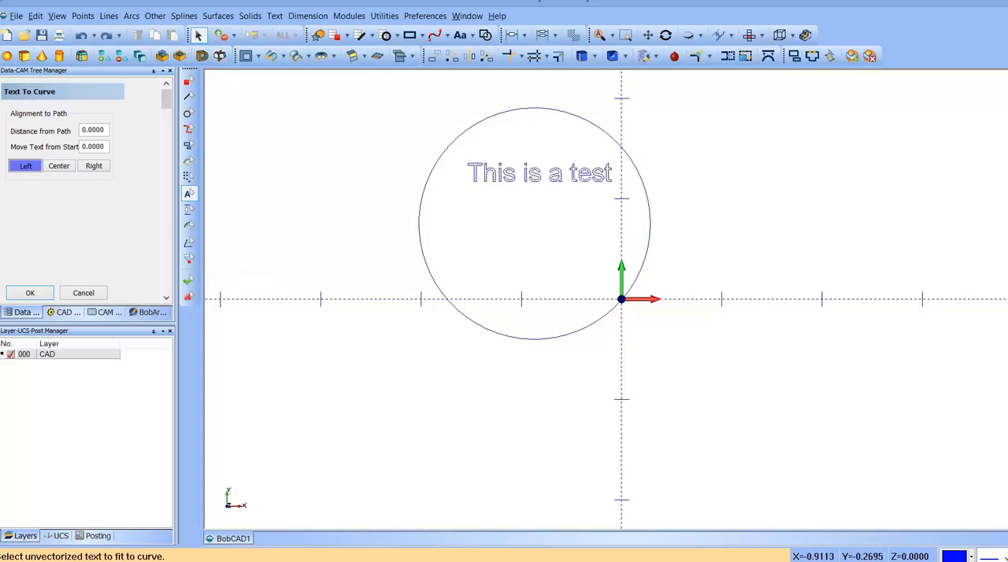
{"action": "mouse_move", "coordinate": [623, 300]}
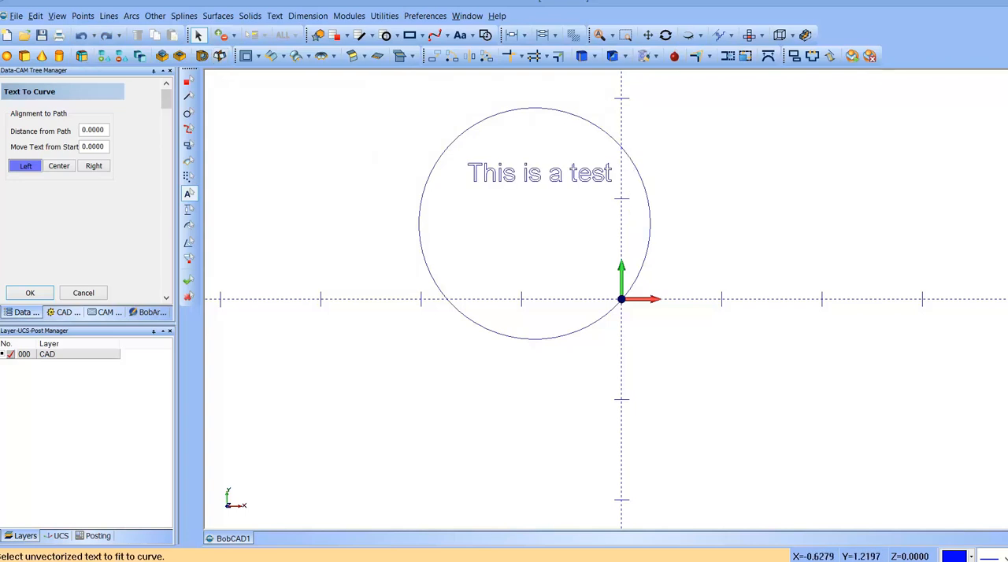
{"action": "left_click", "coordinate": [60, 165]}
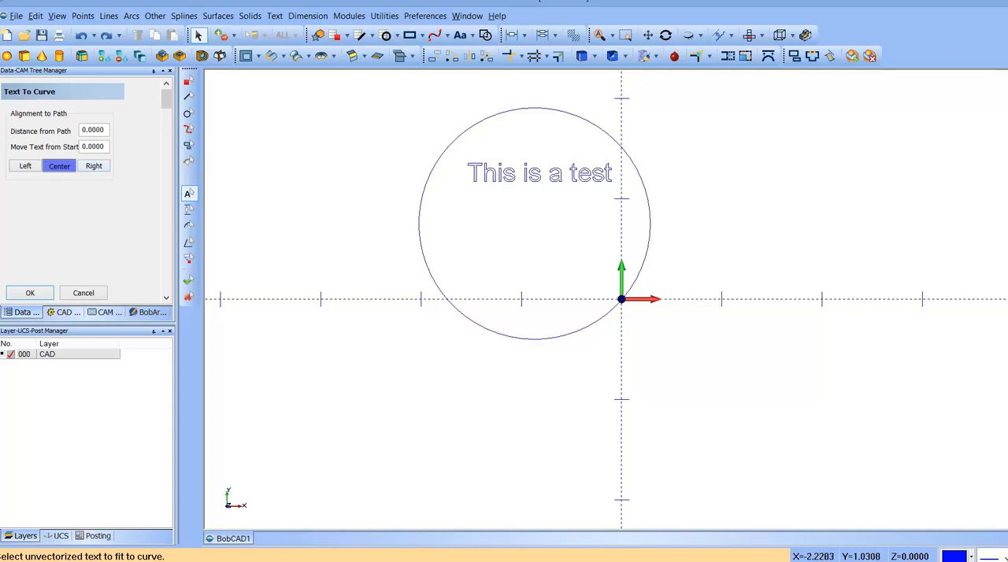